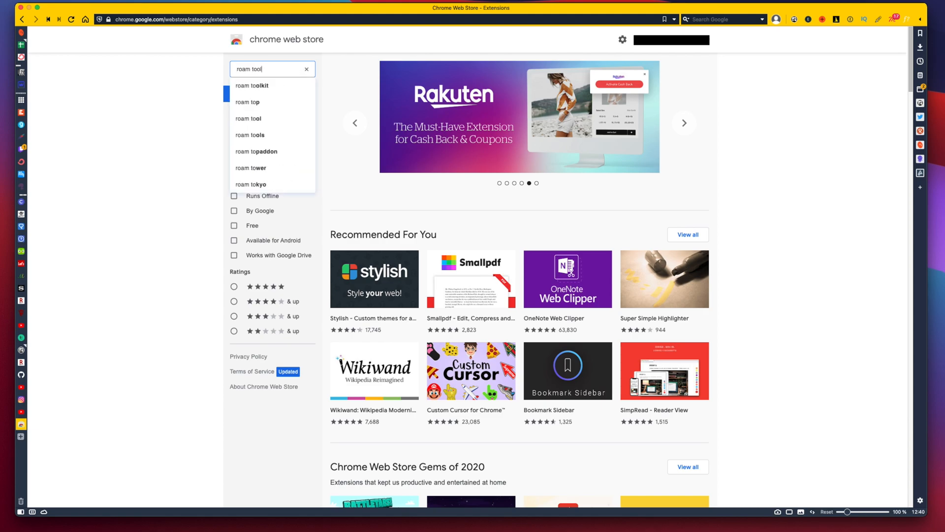
Step: Search the Chrome Web Store for 'roam toolkit' and open the Roam Toolkit listing
{"action": "left_click", "coordinate": [251, 86]}
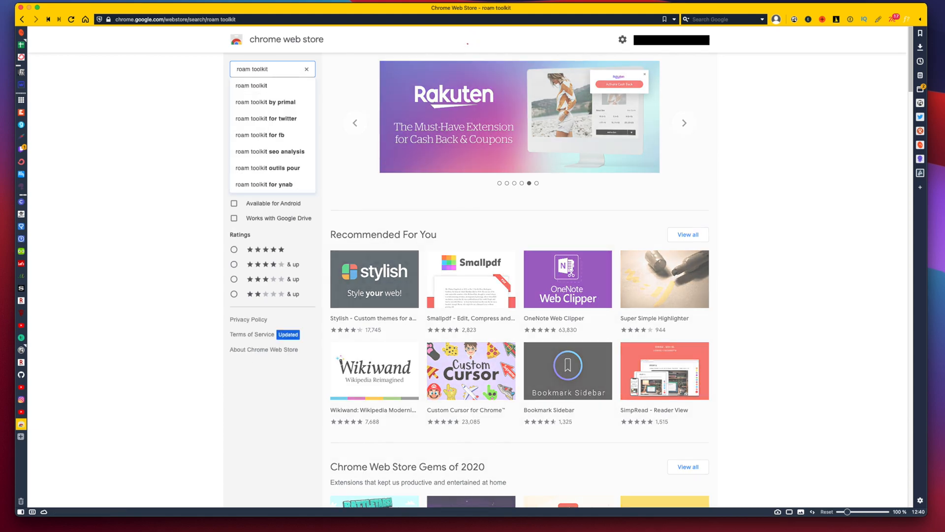
{"action": "left_click", "coordinate": [251, 85]}
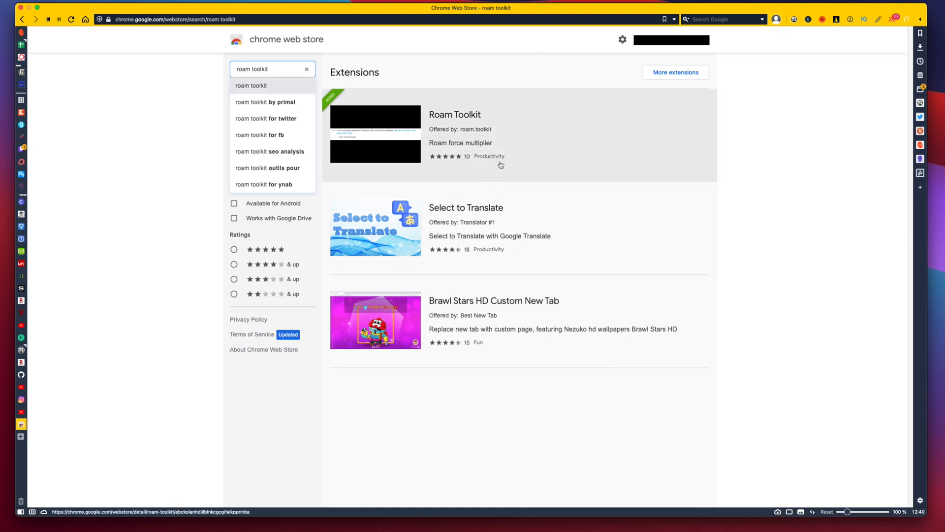
{"action": "left_click", "coordinate": [455, 114]}
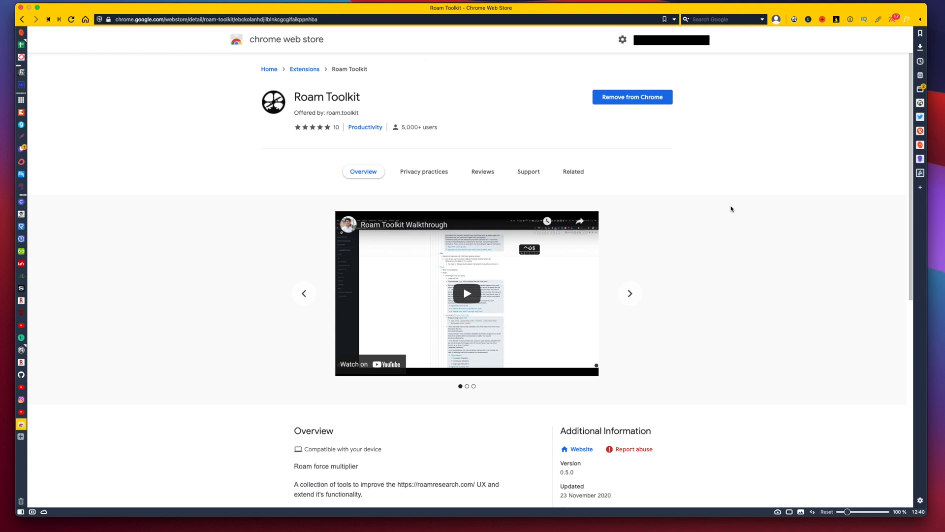
Step: Browse through the Roam Toolkit listing's preview screenshots in the carousel
{"action": "left_click", "coordinate": [629, 294]}
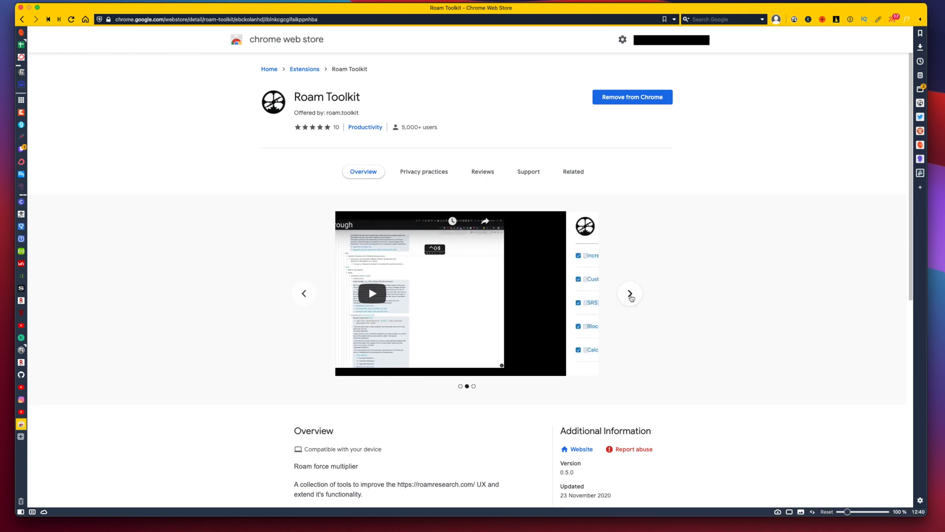
{"action": "left_click", "coordinate": [629, 293]}
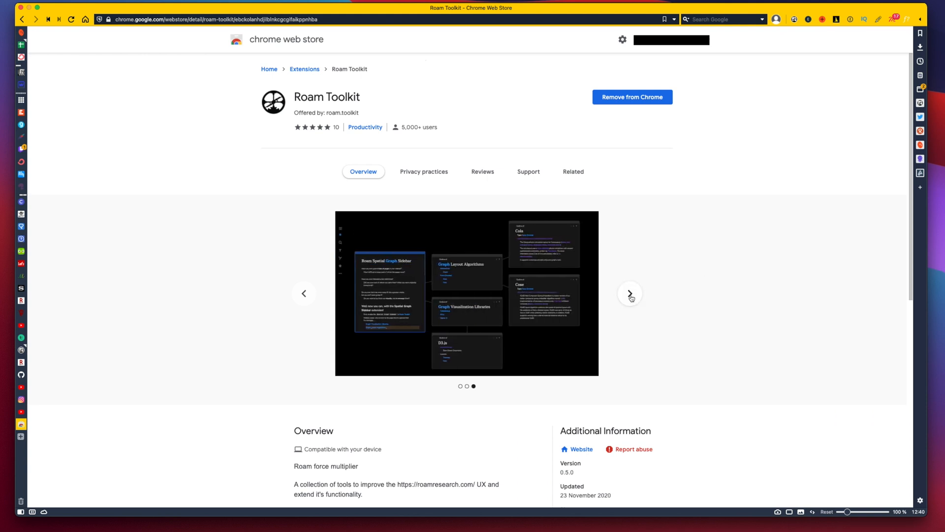
{"action": "left_click", "coordinate": [629, 293]}
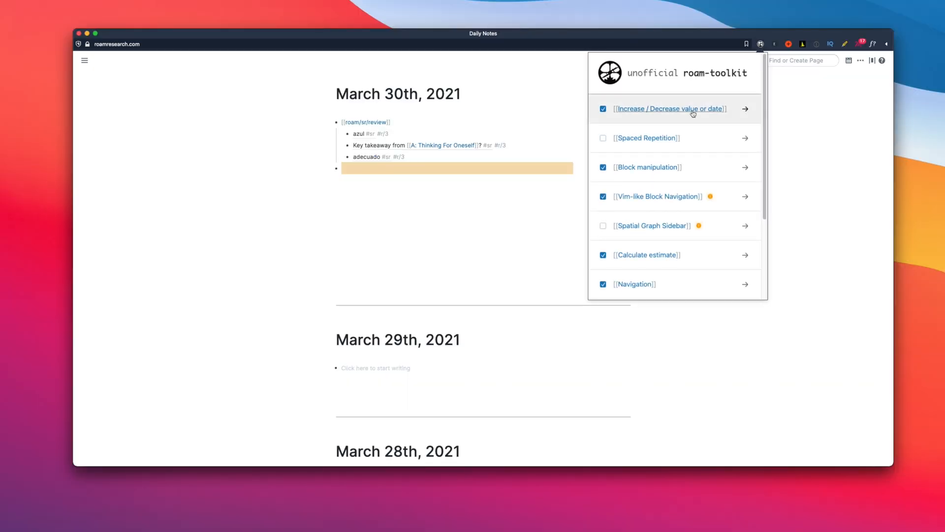
{"action": "mouse_move", "coordinate": [728, 127]}
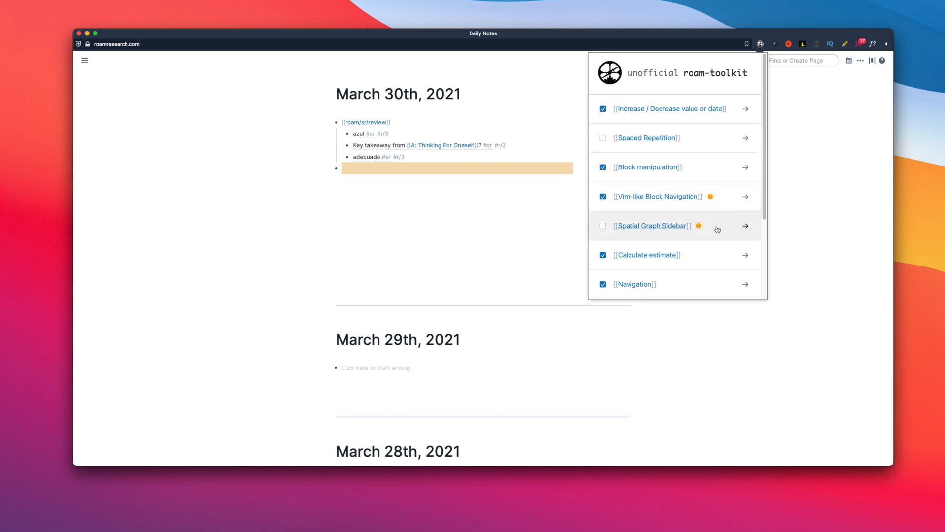
Step: Scroll through the Roam Toolkit popup's list of enabled features
{"action": "scroll", "scroll_direction": "down", "scroll_amount": 3}
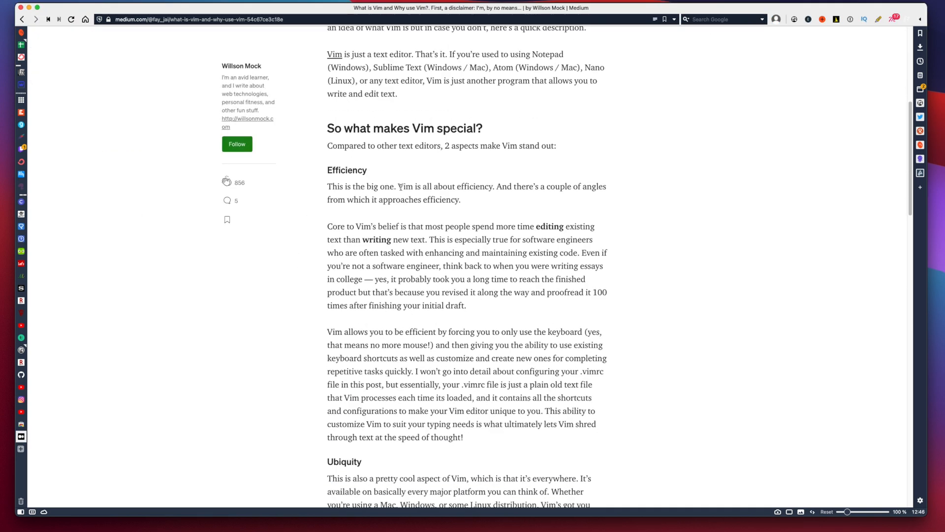
Step: Highlight 'Vim is all about efficiency' and read further down the Medium article
{"action": "left_click_drag", "start_coordinate": [397, 186], "coordinate": [492, 186]}
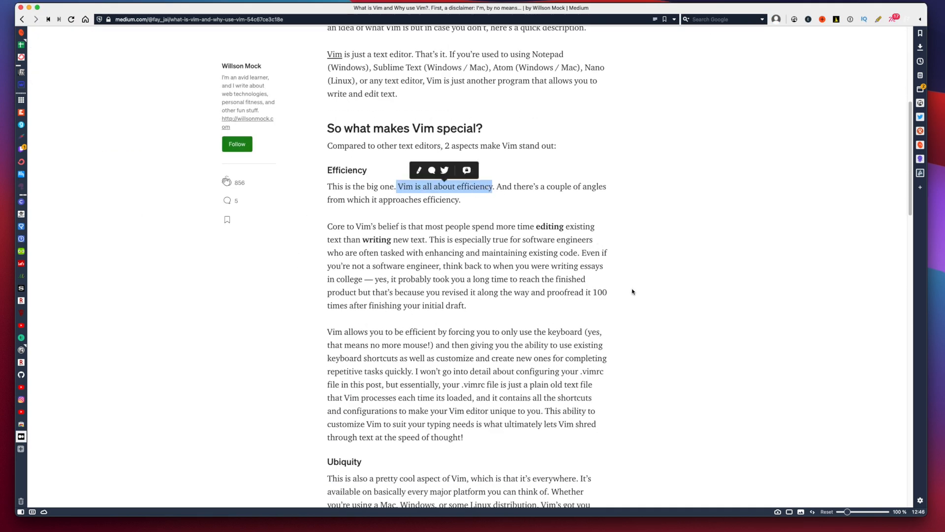
{"action": "scroll", "scroll_direction": "down", "scroll_amount": 3}
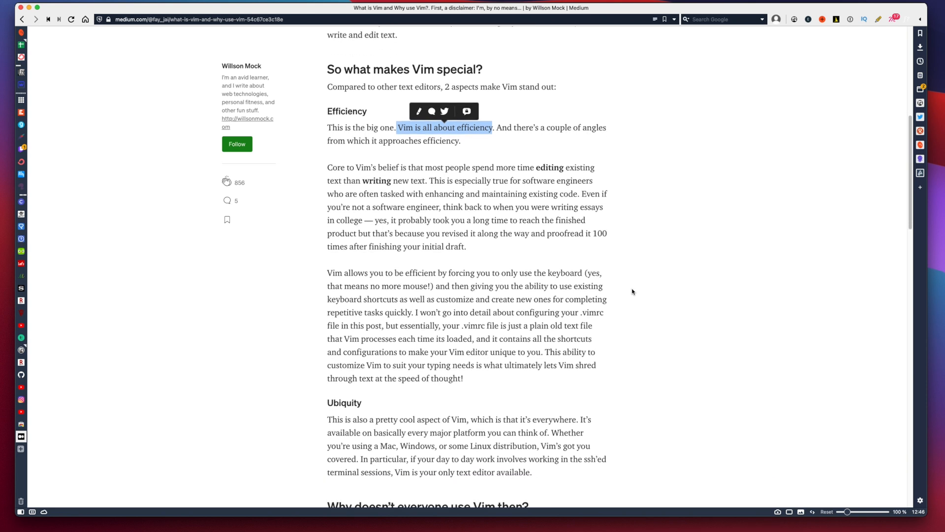
{"action": "scroll", "scroll_direction": "down", "scroll_amount": 3}
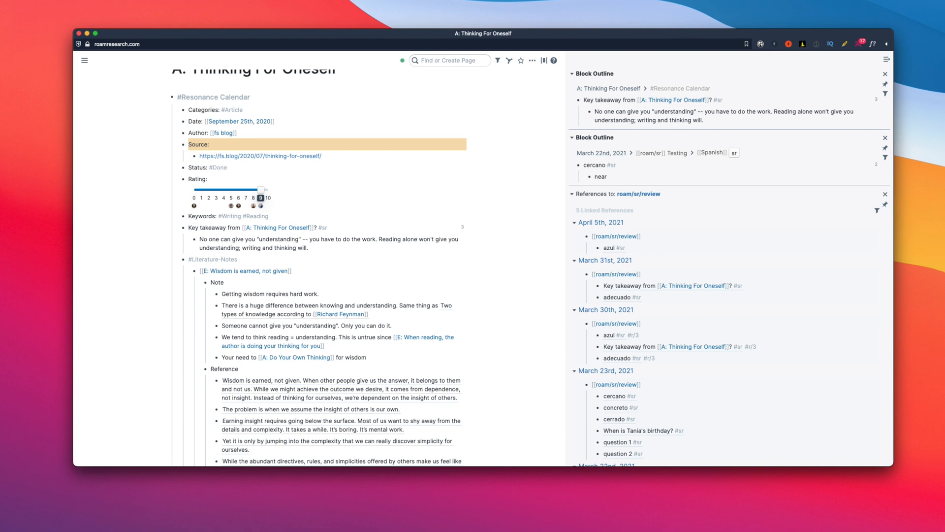
Step: Scroll through Roam Toolkit's Vim-like block navigation shortcut list in its settings
{"action": "type", "text": "writing w"}
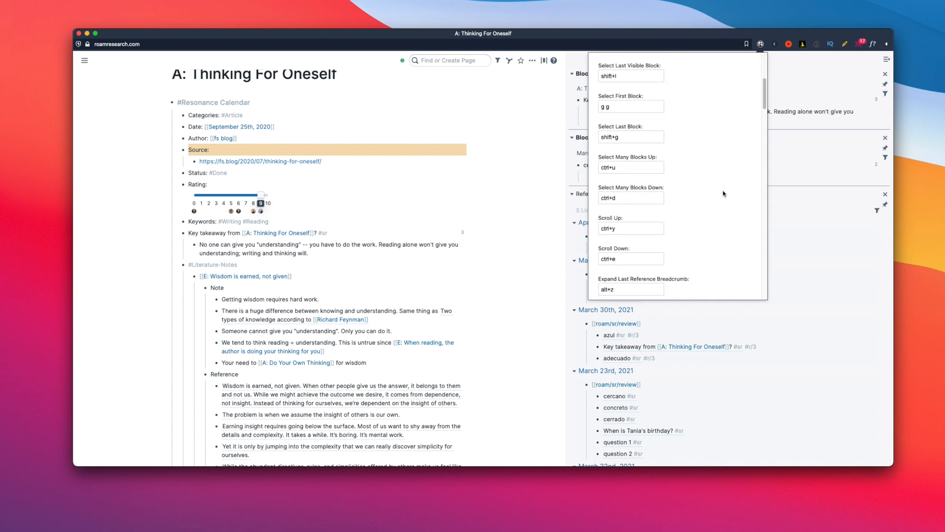
{"action": "scroll", "scroll_direction": "down", "scroll_amount": 3}
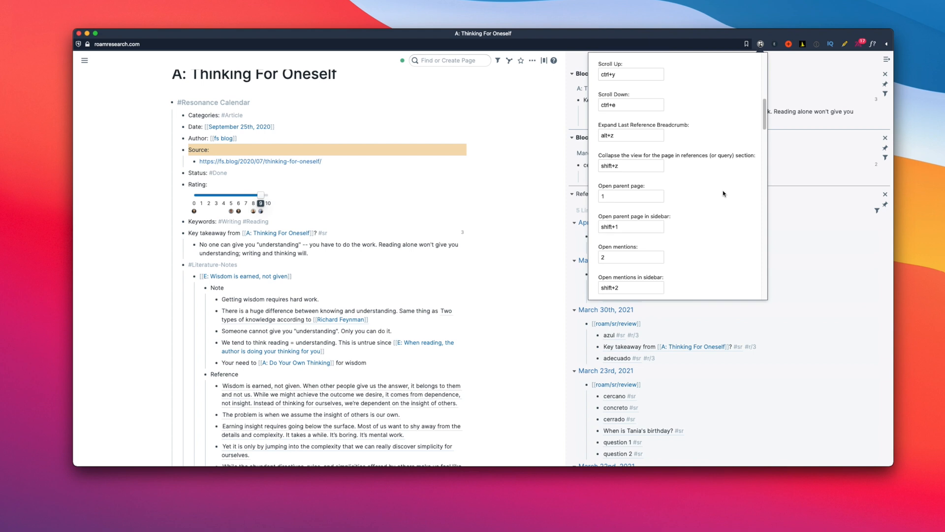
{"action": "scroll", "scroll_direction": "down", "scroll_amount": 3}
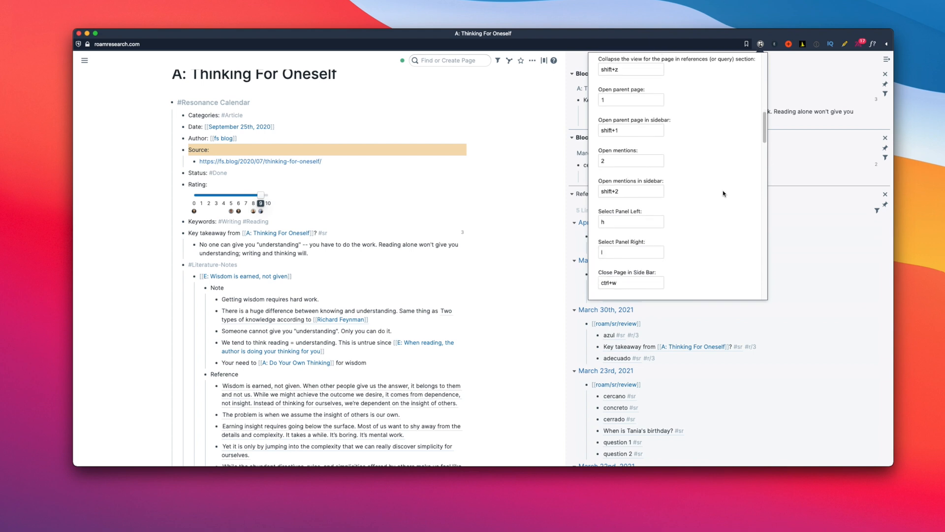
{"action": "scroll", "scroll_direction": "down", "scroll_amount": 3}
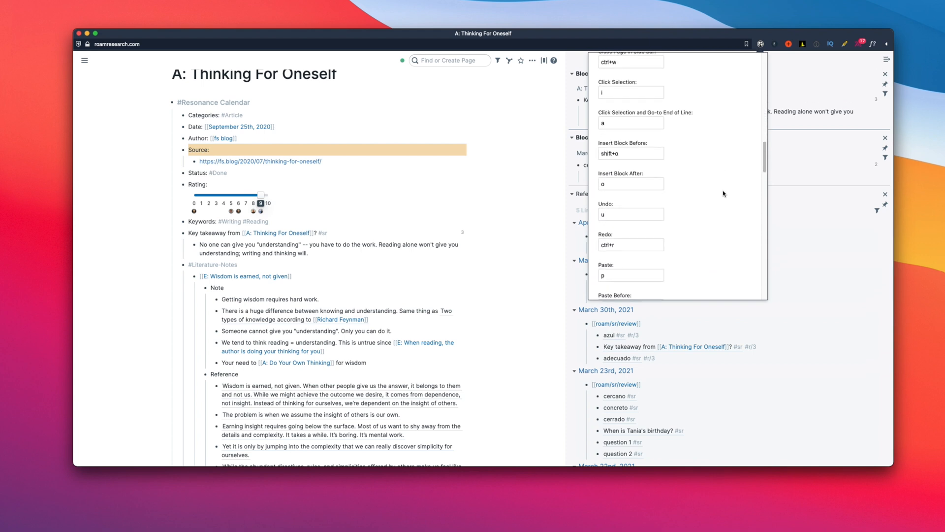
{"action": "scroll", "scroll_direction": "down", "scroll_amount": 3}
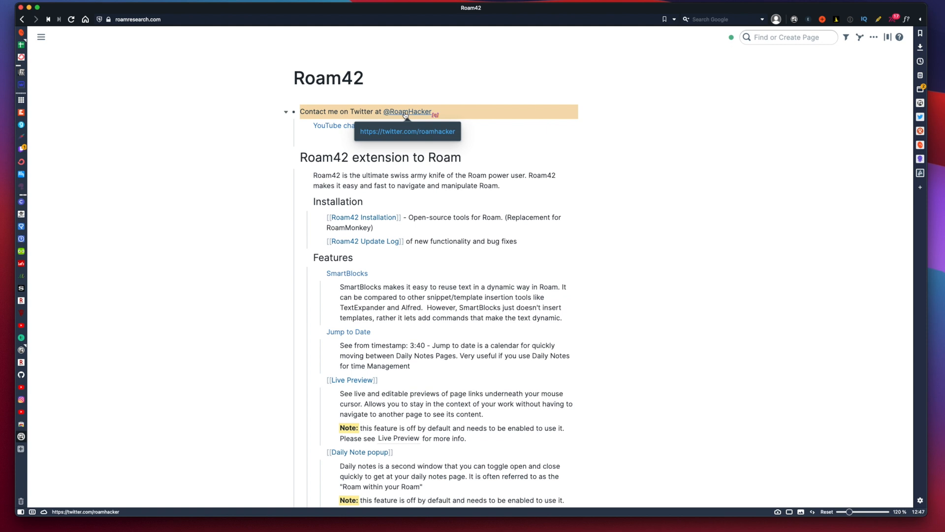
Step: Go to the Start Here page where the Roam42 daily notes popup and quick reference show
{"action": "left_click", "coordinate": [407, 111]}
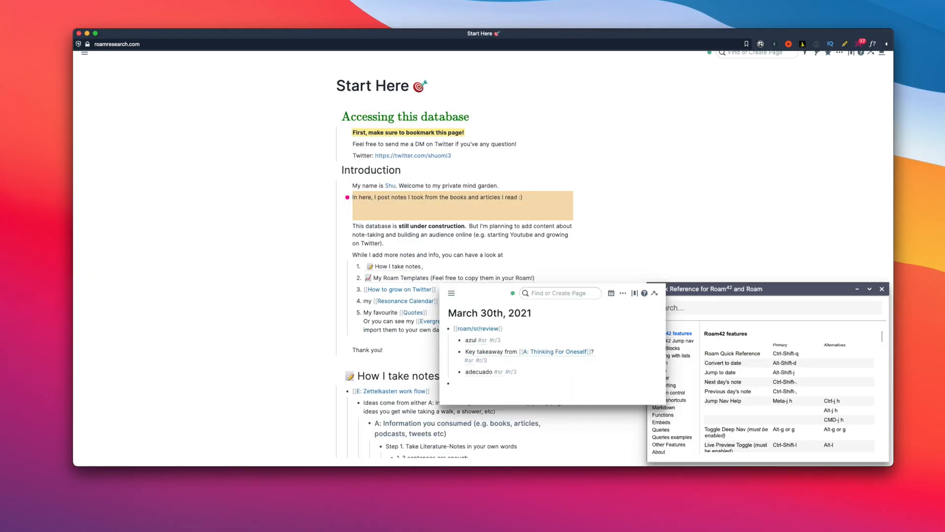
Step: Move the daily notes popup aside and add a 'New idea for videos' block
{"action": "left_click_drag", "start_coordinate": [542, 295], "coordinate": [355, 210]}
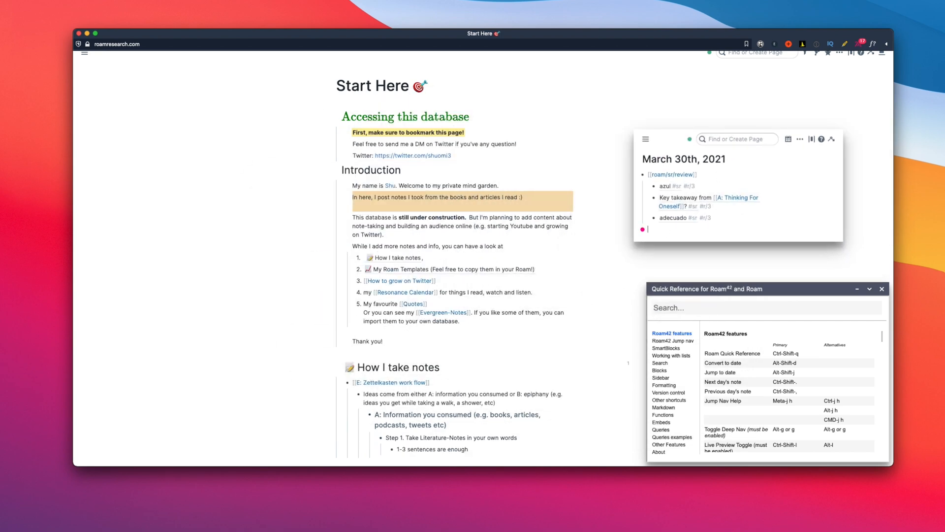
{"action": "type", "text": "New idea"}
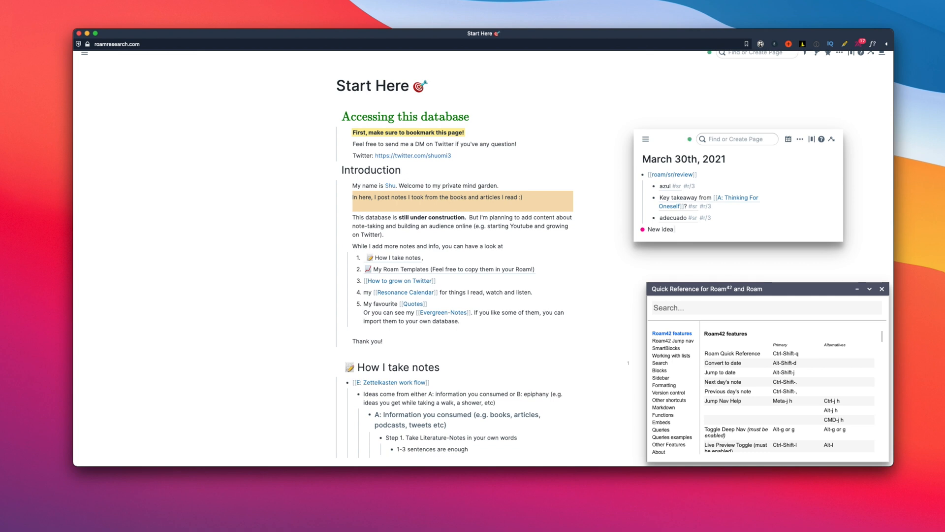
{"action": "type", "text": "for videos"}
{"action": "type", "text": "Natural language processing"}
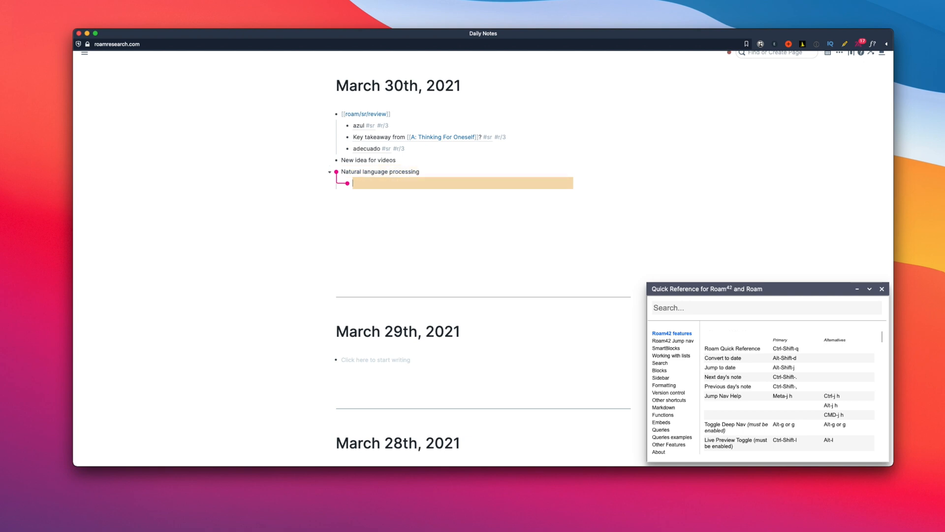
Step: Enter 'Wednesday 2p' and convert it to the linked date March 31st, 2021 2:00 PM
{"action": "type", "text": "Wednesday 2"}
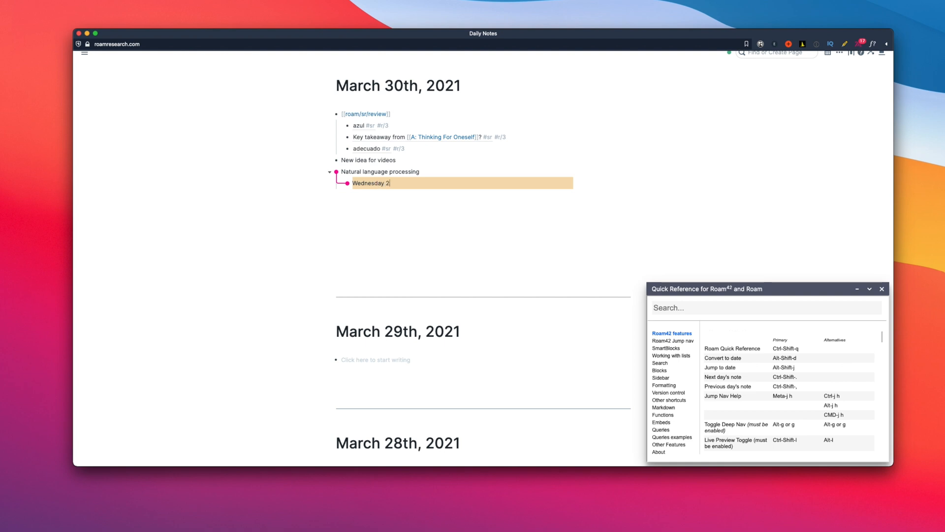
{"action": "type", "text": "p"}
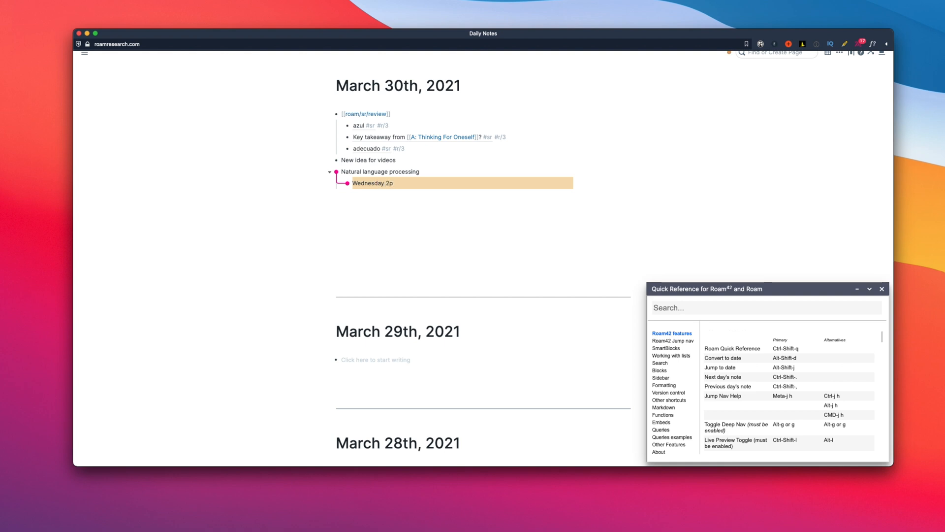
{"action": "key", "text": "Alt-Shift-d"}
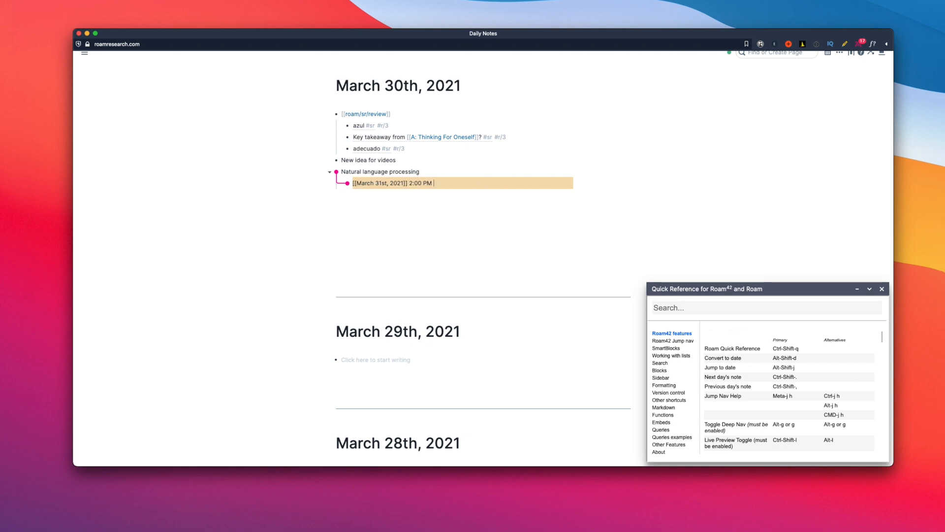
{"action": "key", "text": "enter"}
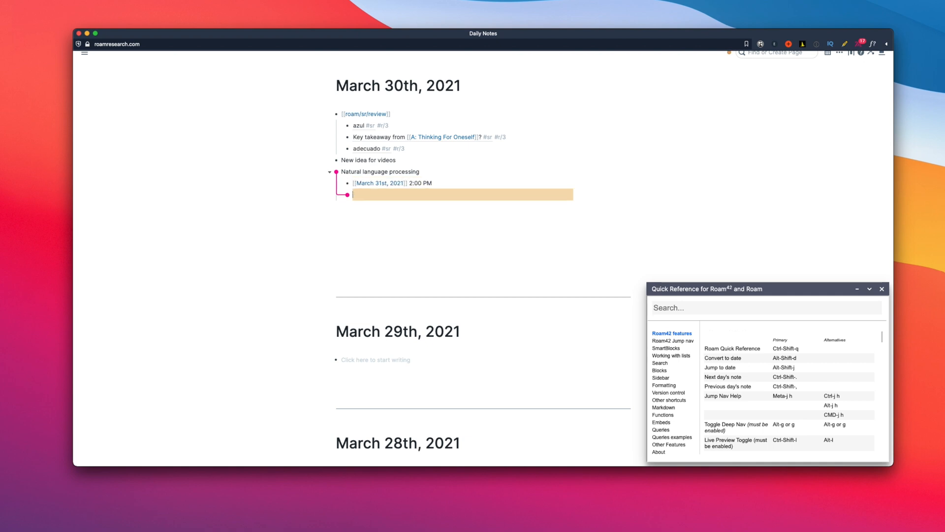
Step: Add 'Tasks for the week' with 'Call grandma Saturday 8p' converted to March 27th, 2021 8:00 PM
{"action": "type", "text": "Tasks for the week"}
{"action": "type", "text": "Call grandma Saturday"}
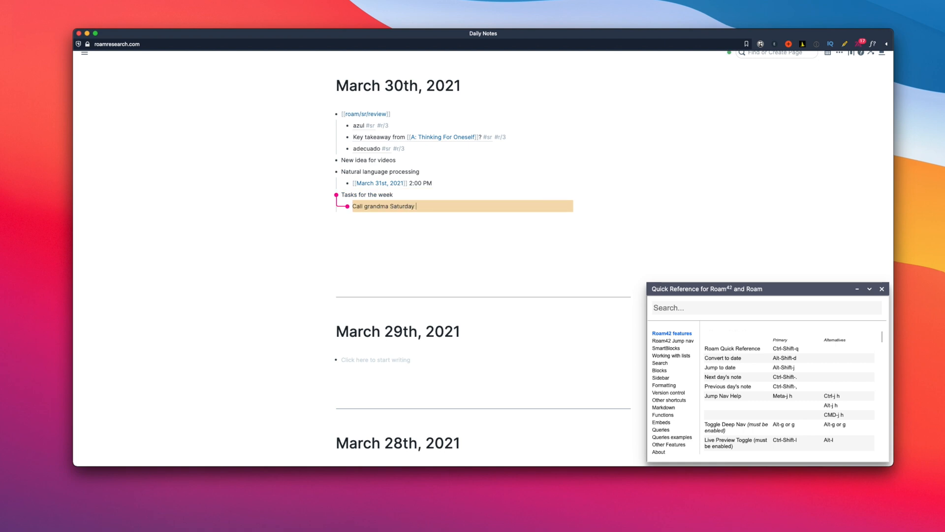
{"action": "type", "text": "8p"}
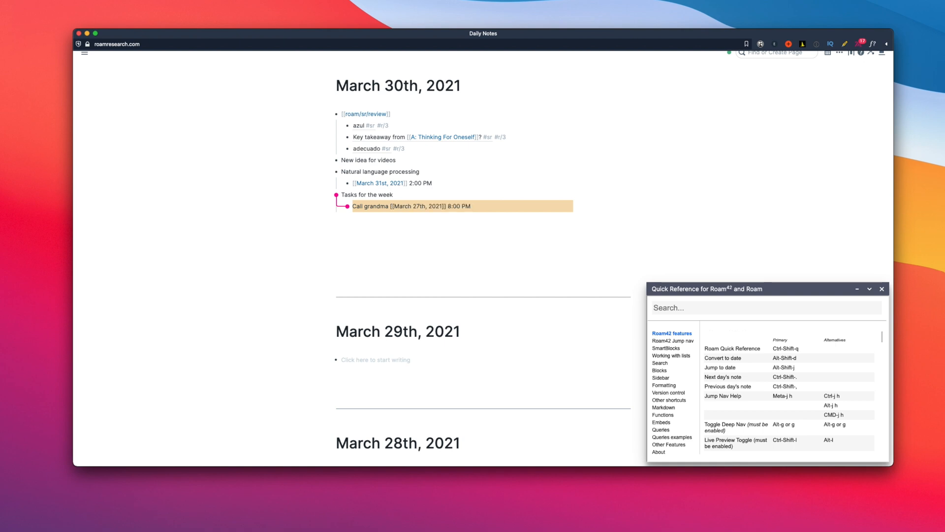
{"action": "key", "text": "enter"}
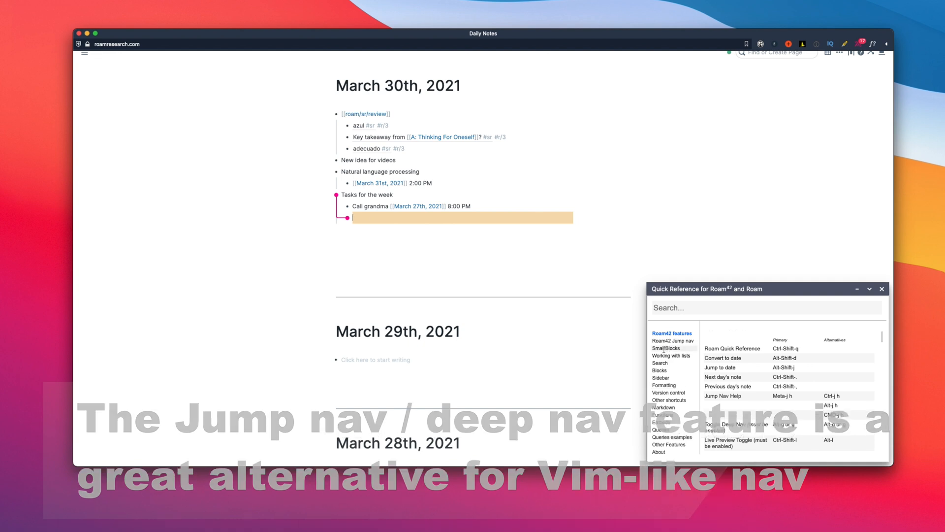
Step: Show the SmartBlocks section of the Roam42 quick reference and scroll its commands
{"action": "left_click", "coordinate": [666, 349]}
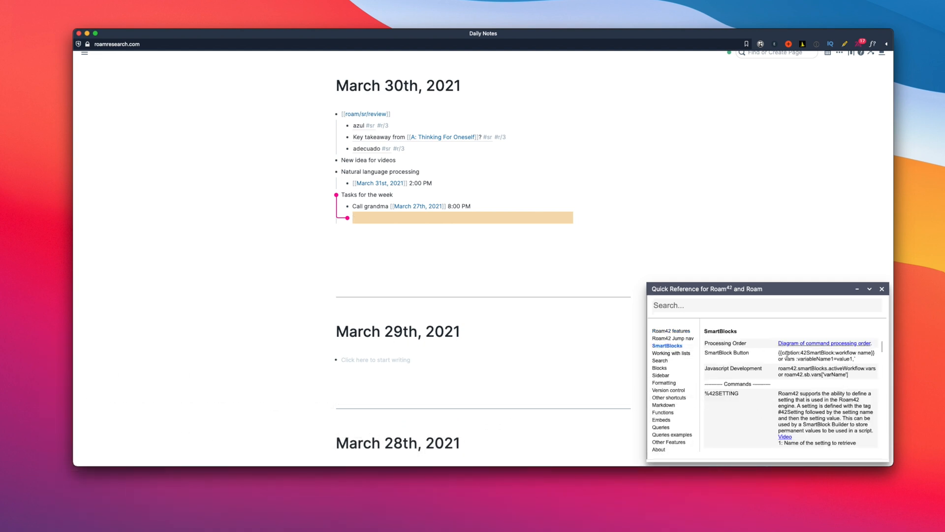
{"action": "scroll", "scroll_direction": "down", "scroll_amount": 3}
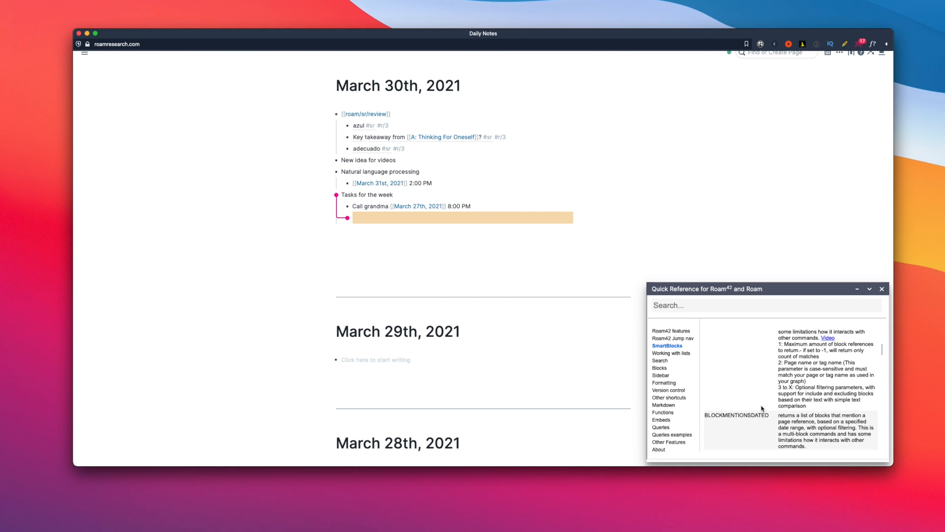
{"action": "scroll", "scroll_direction": "down", "scroll_amount": 3}
{"action": "type", "text": "[[spanis"}
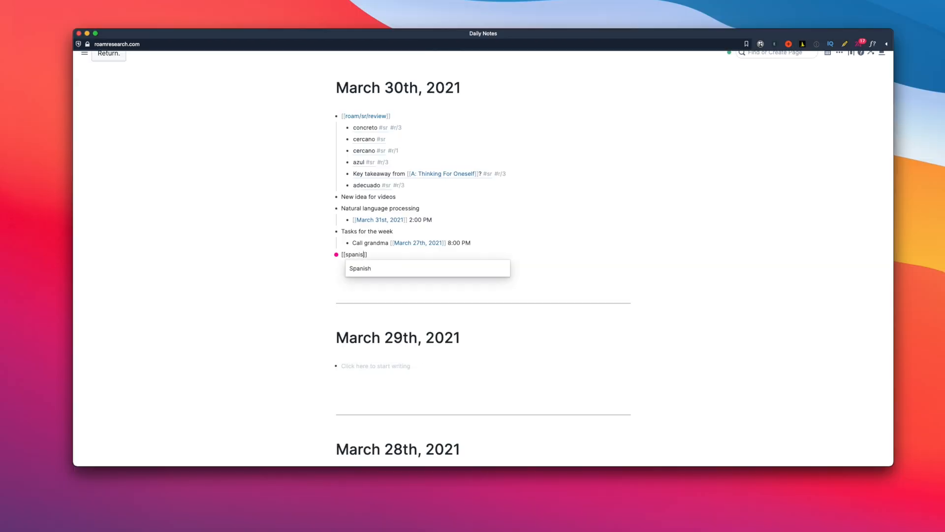
Step: Create the flashcard 'conocido #sr' meaning 'known, well-known' under [[Spanish]]
{"action": "type", "text": "conocido"}
{"action": "type", "text": "known, well"}
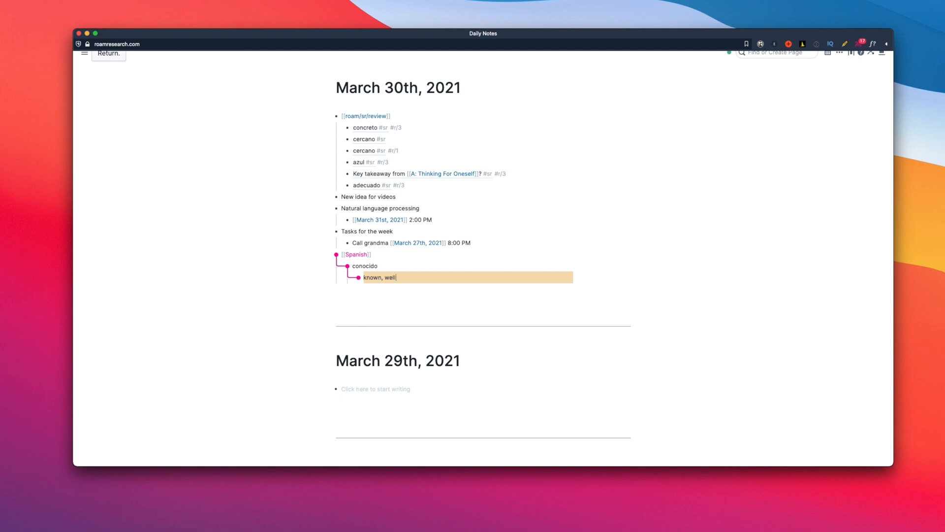
{"action": "type", "text": "#sr"}
{"action": "type", "text": "-known"}
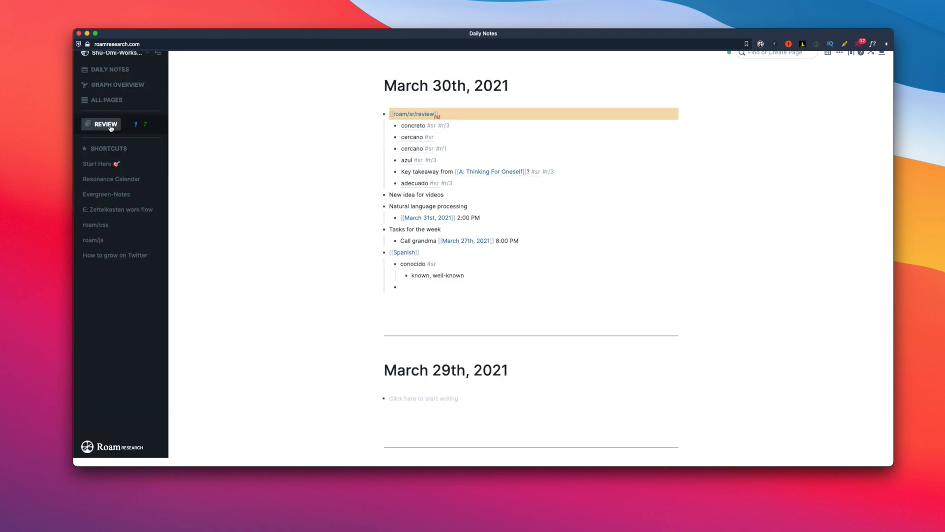
Step: Run a spaced-repetition review, reveal the conocido answer and rate it Good
{"action": "left_click", "coordinate": [104, 124]}
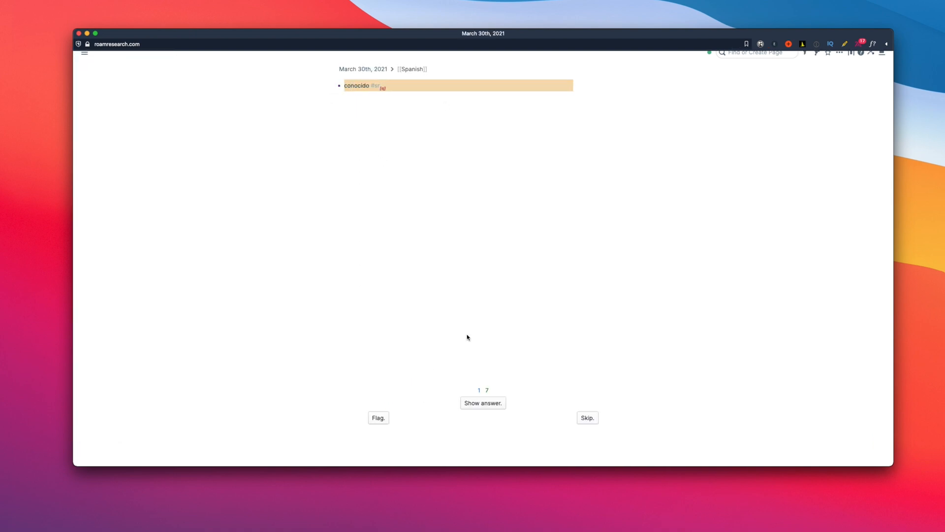
{"action": "left_click", "coordinate": [482, 402]}
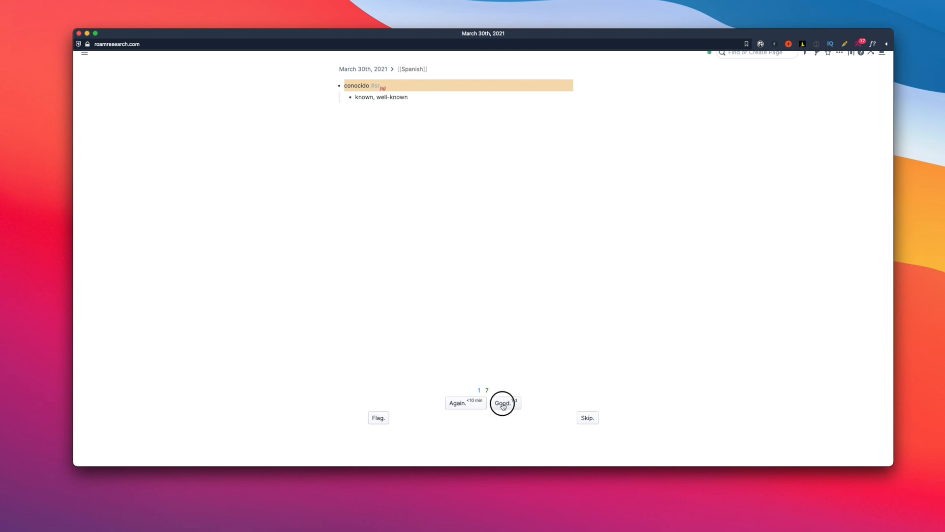
{"action": "left_click", "coordinate": [503, 402]}
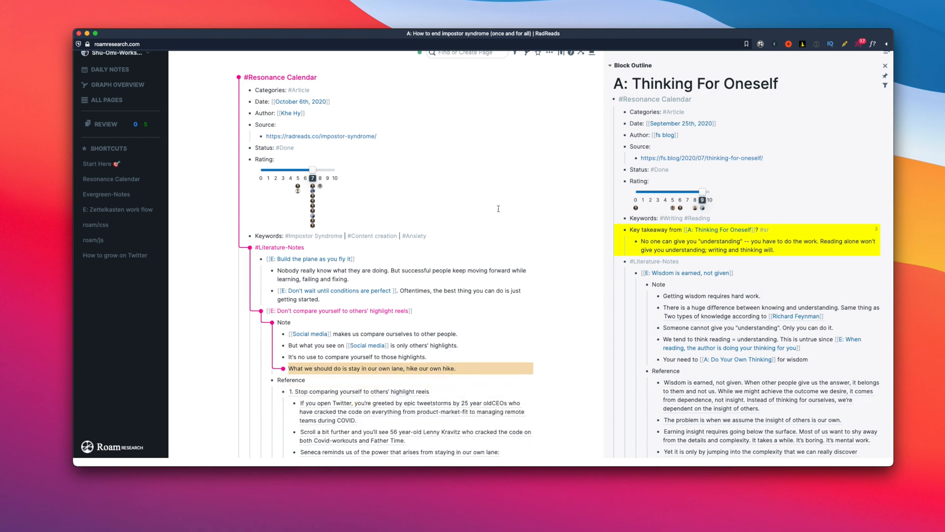
Step: Scroll the impostor syndrome notes beside the A: Thinking For Oneself outline
{"action": "scroll", "scroll_direction": "down", "scroll_amount": 3}
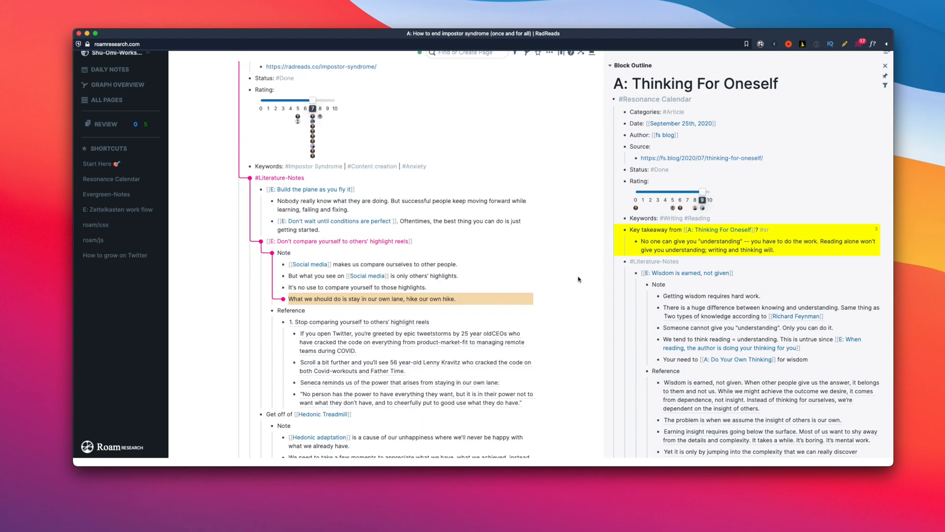